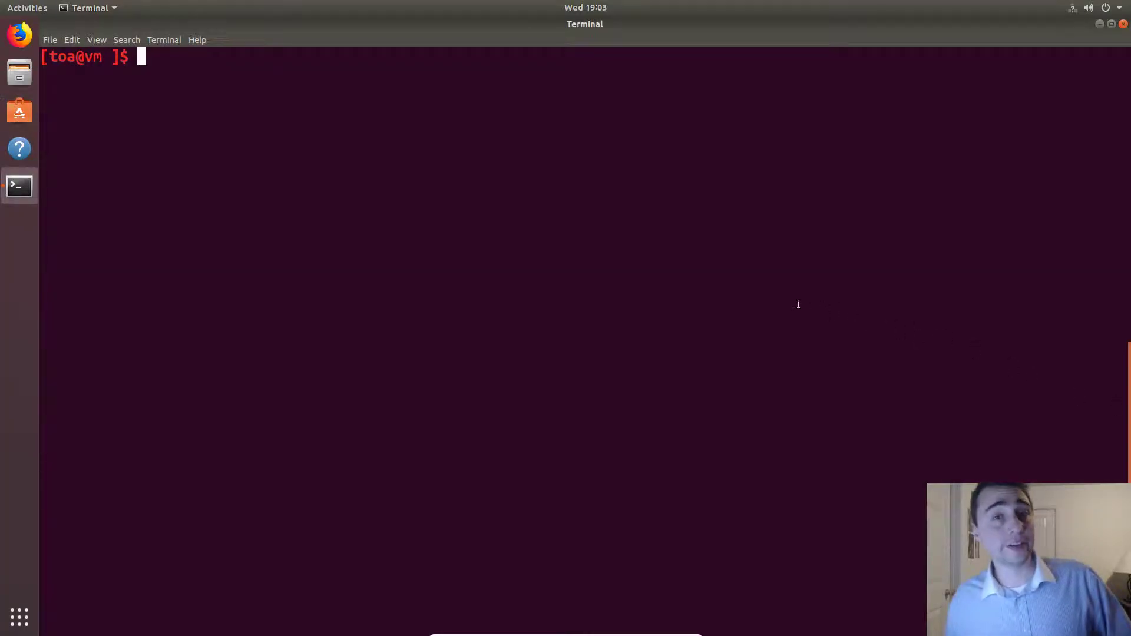
pyautogui.moveTo(716, 280)
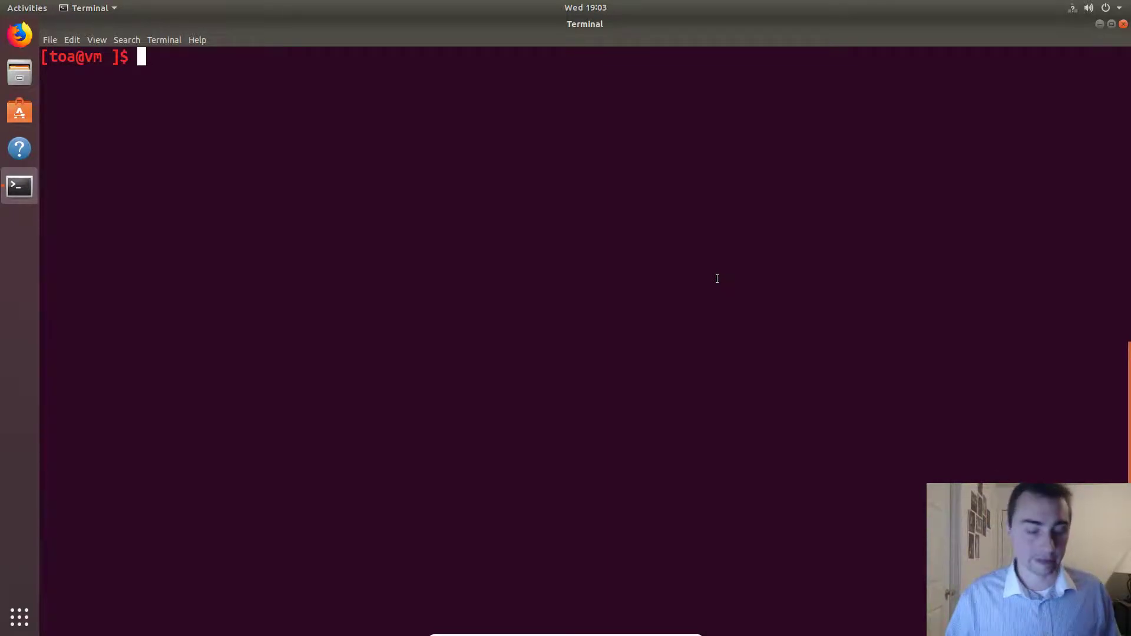
pyautogui.moveTo(667, 240)
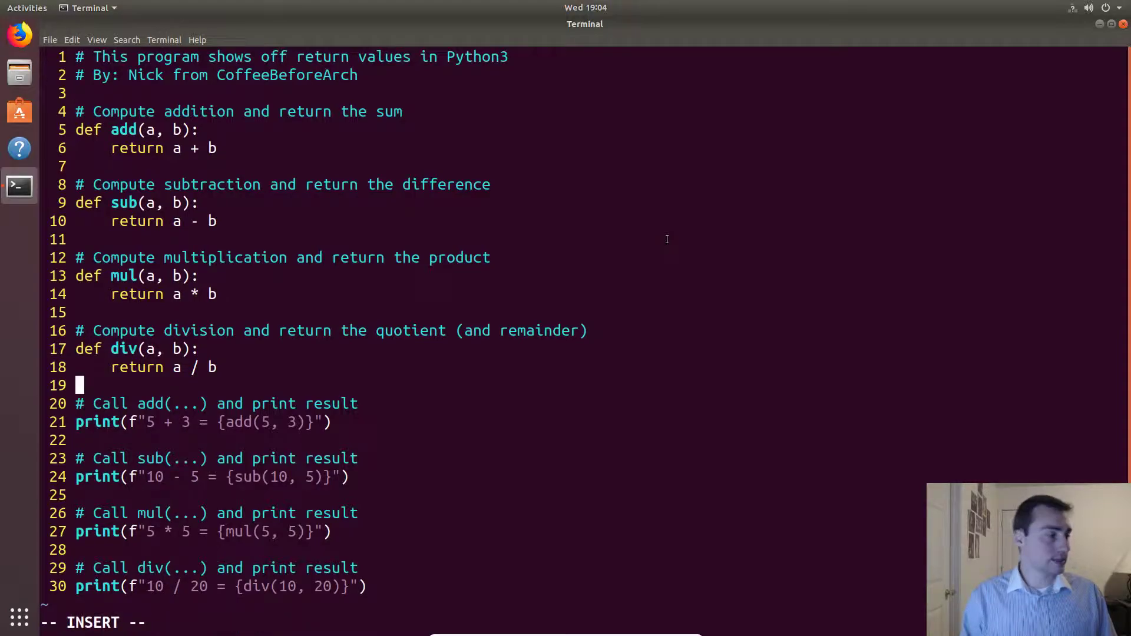
pyautogui.write('value =')
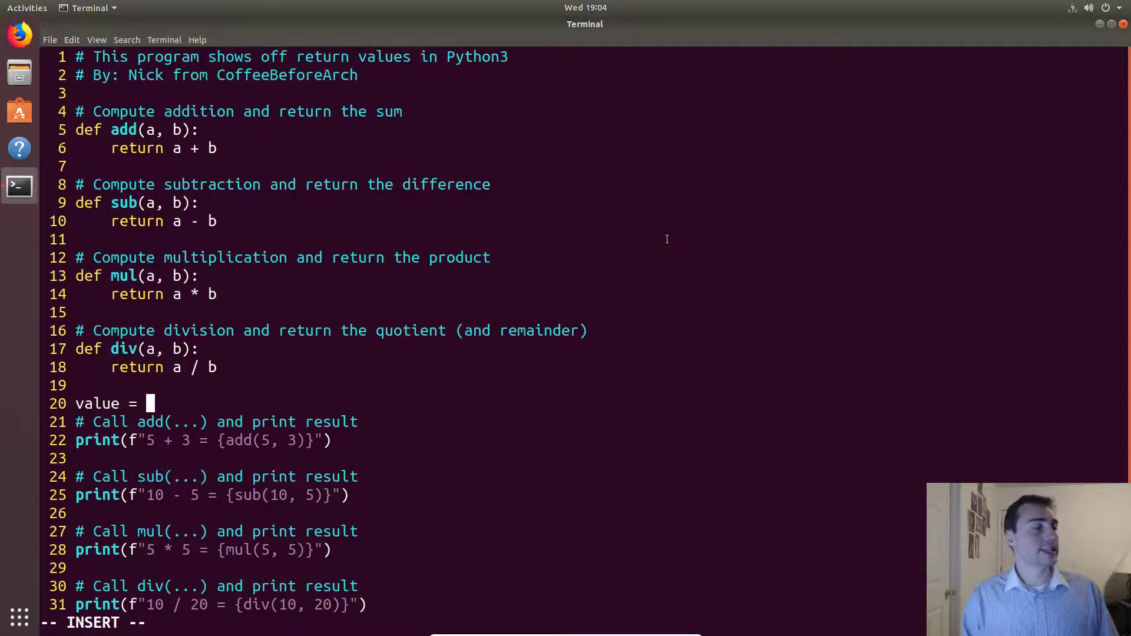
pyautogui.write('add(')
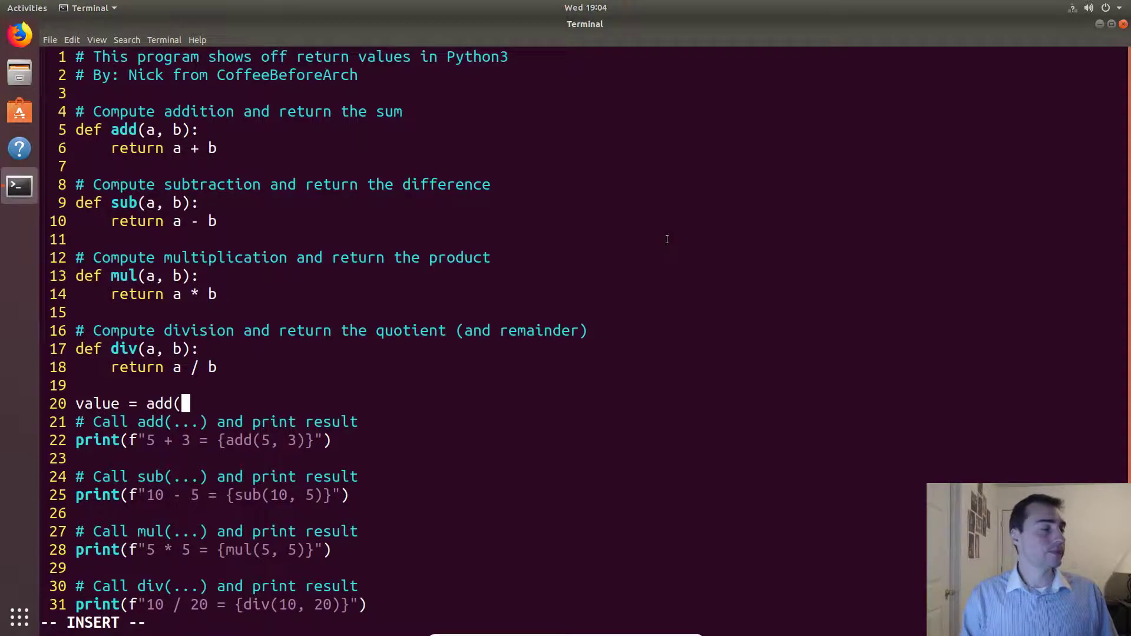
pyautogui.write('3')
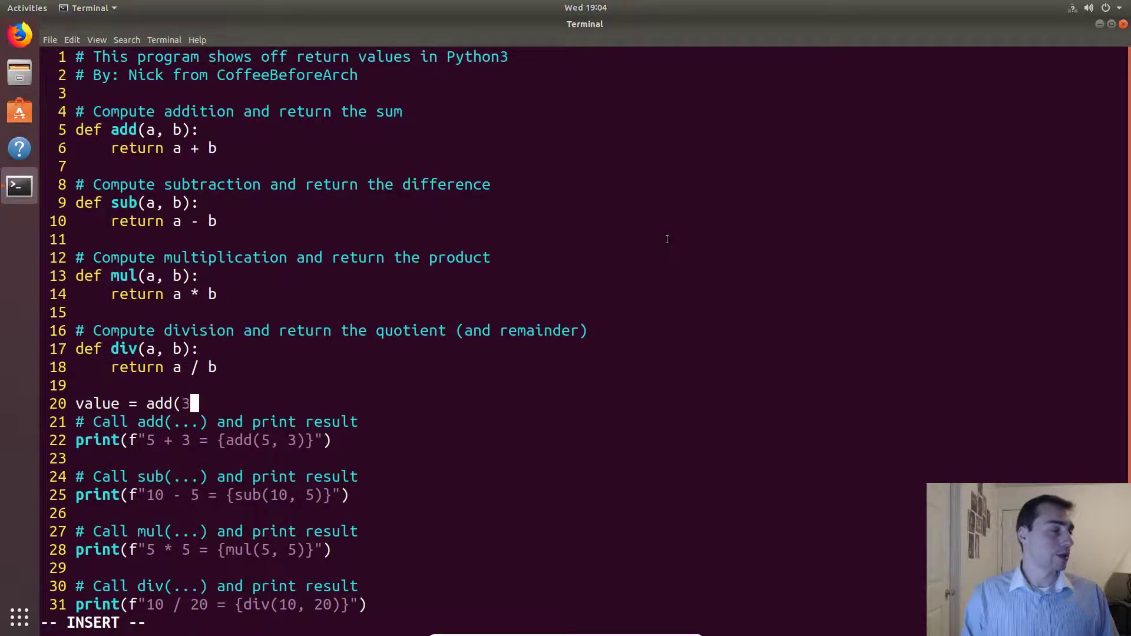
pyautogui.write('+ 10)')
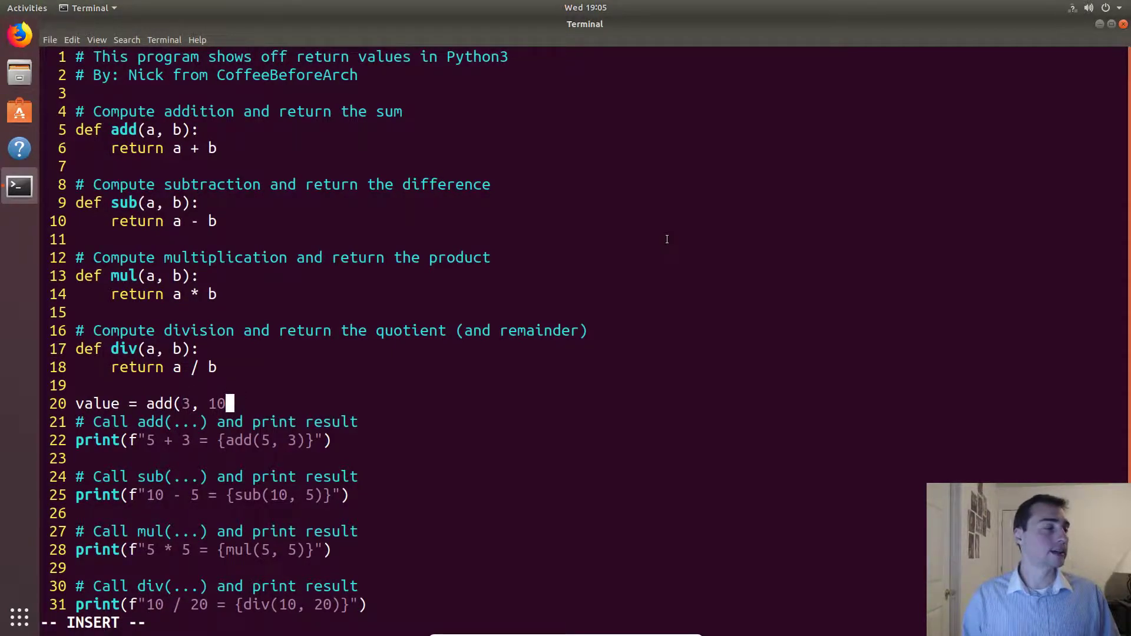
pyautogui.press('dd')
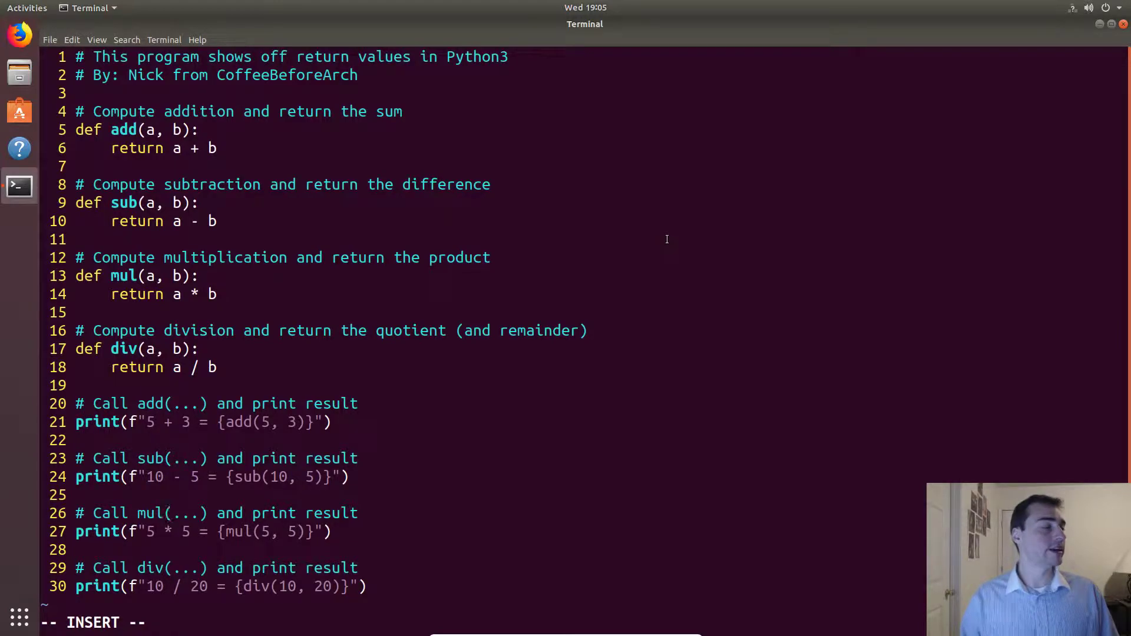
# Save return_values.py, suspend Vim to the shell, and begin running it with python.
pyautogui.click(167, 586)
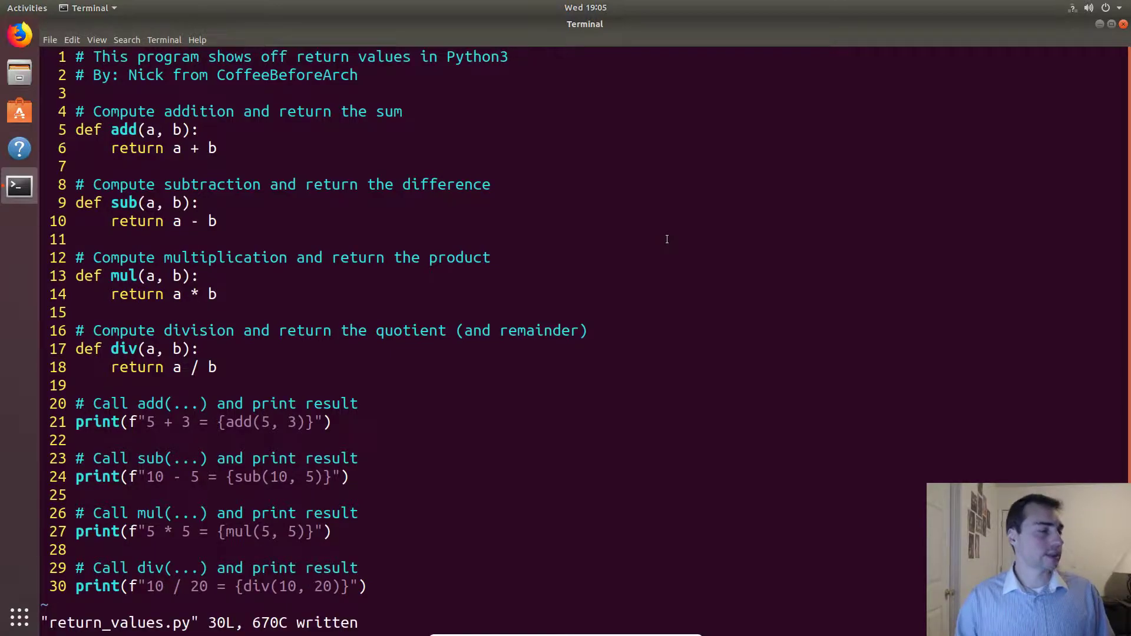
pyautogui.press('ctrl+z')
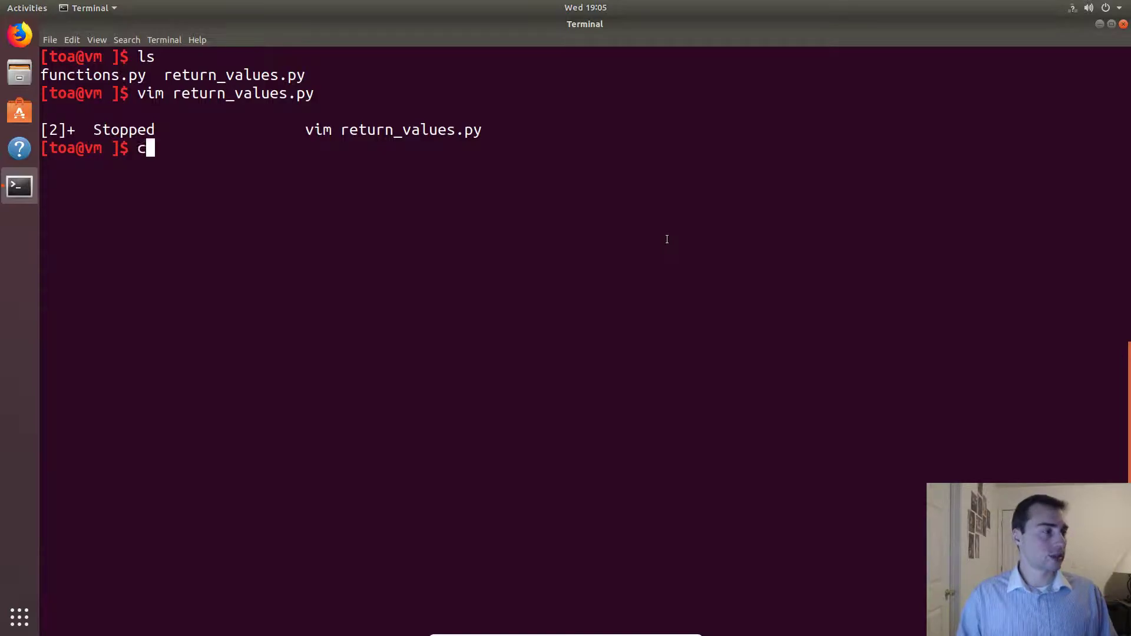
pyautogui.write('python')
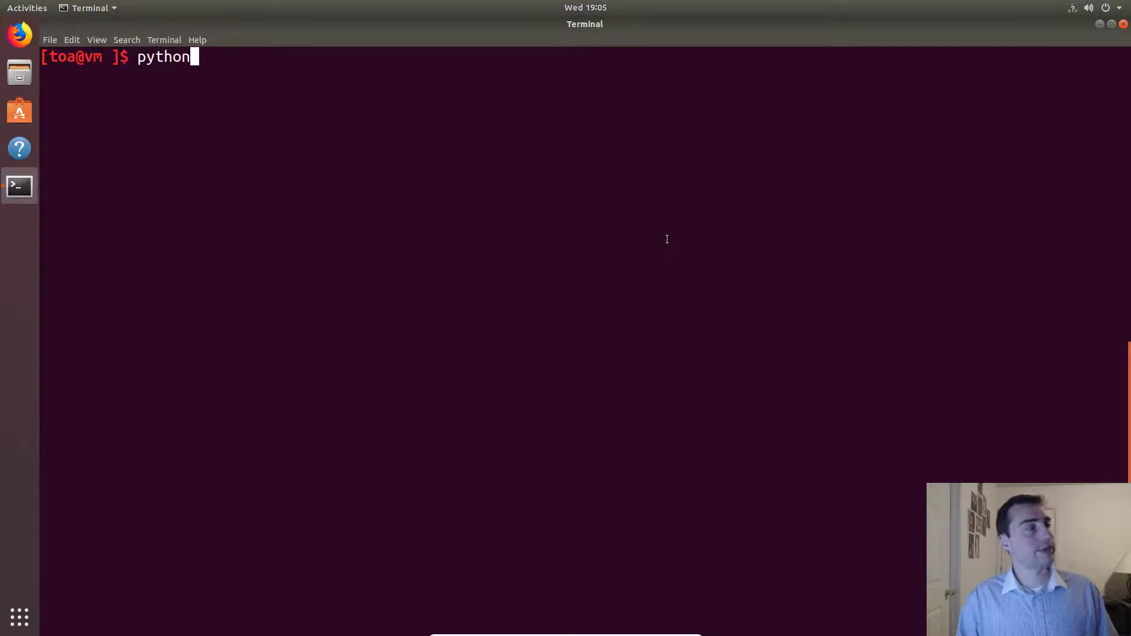